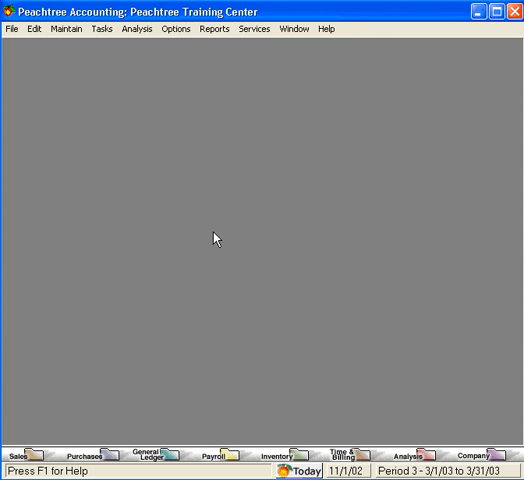
{"action": "mouse_move", "coordinate": [139, 121]}
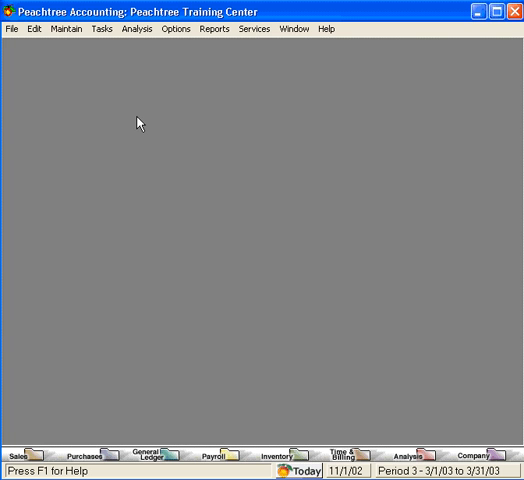
{"action": "mouse_move", "coordinate": [70, 67]}
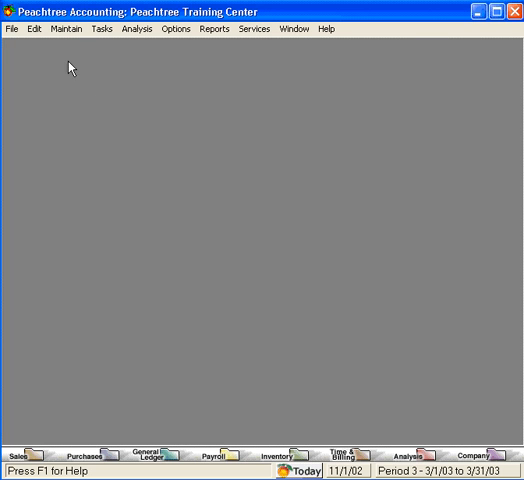
Step: Open the Maintain menu to reach Default Information and the Payroll Setup Wizard
{"action": "left_click", "coordinate": [72, 29]}
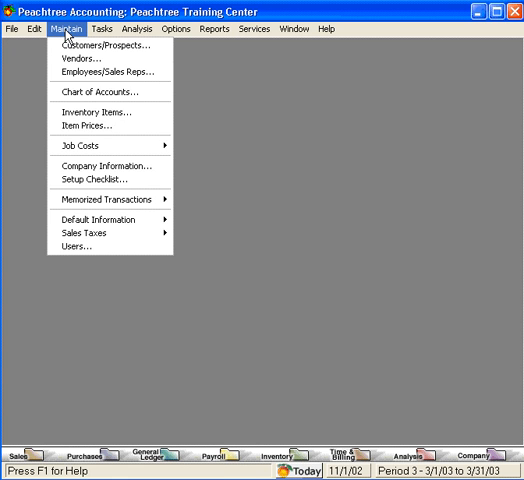
{"action": "mouse_move", "coordinate": [90, 218]}
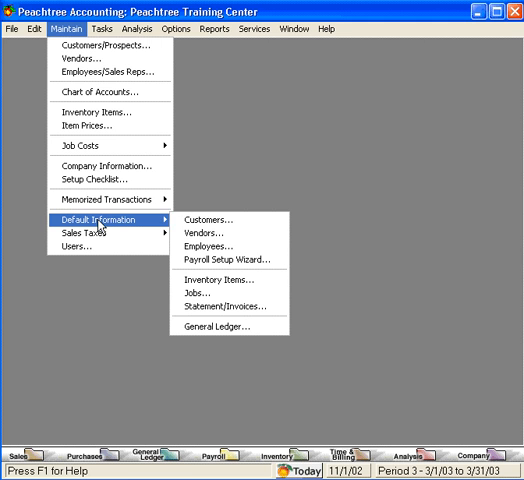
{"action": "mouse_move", "coordinate": [207, 220]}
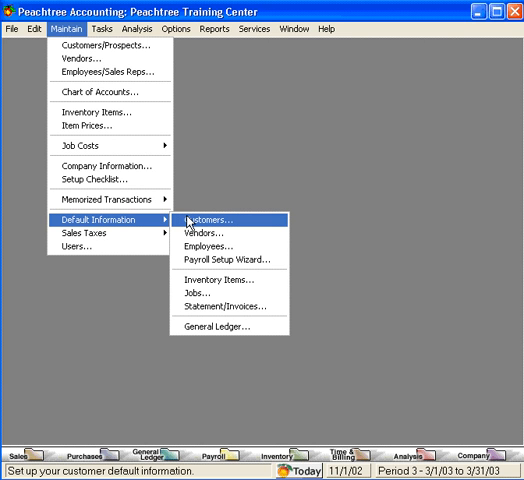
{"action": "mouse_move", "coordinate": [200, 221]}
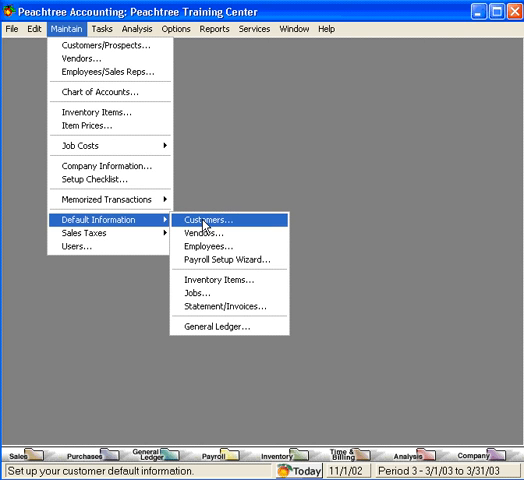
{"action": "mouse_move", "coordinate": [228, 261]}
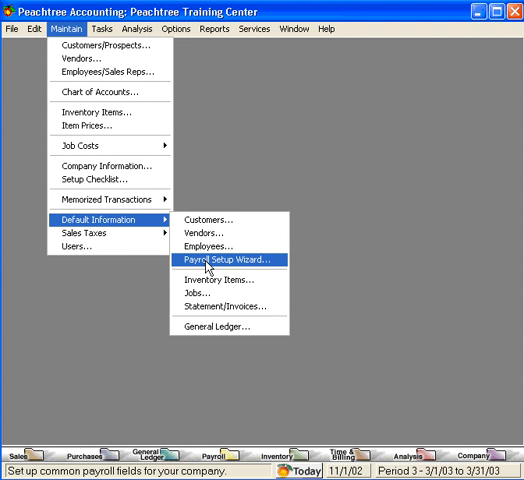
Step: Start the Payroll Setup Wizard with state CA and unemployment percent 0.07
{"action": "left_click", "coordinate": [232, 261]}
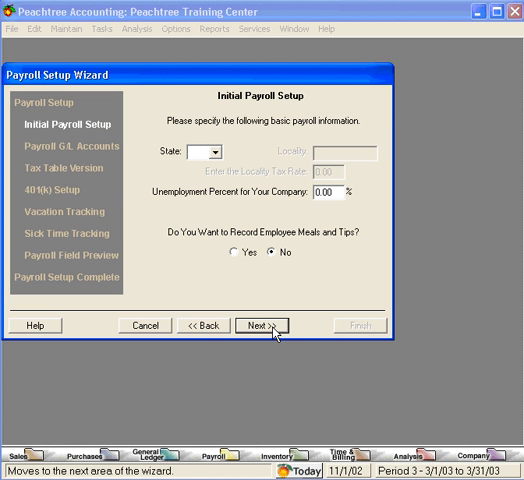
{"action": "mouse_move", "coordinate": [234, 163]}
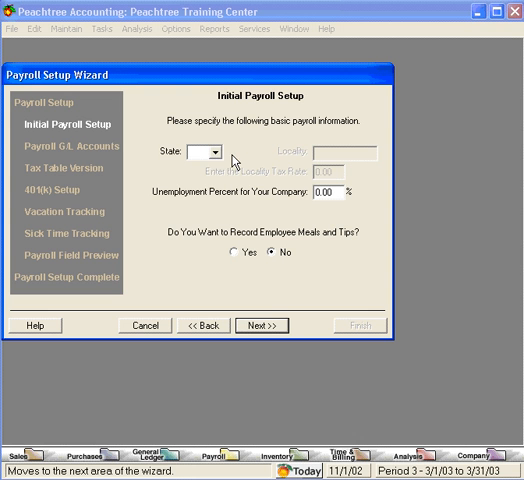
{"action": "left_click", "coordinate": [211, 153]}
{"action": "type", "text": "CA"}
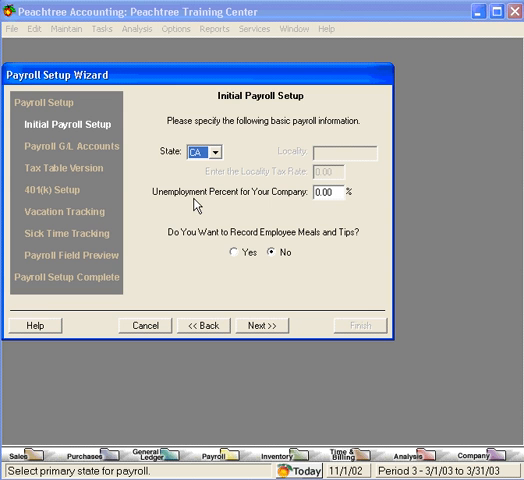
{"action": "mouse_move", "coordinate": [259, 197]}
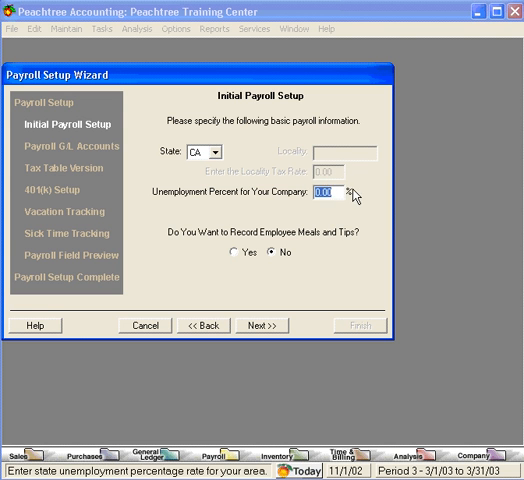
{"action": "type", "text": ".07"}
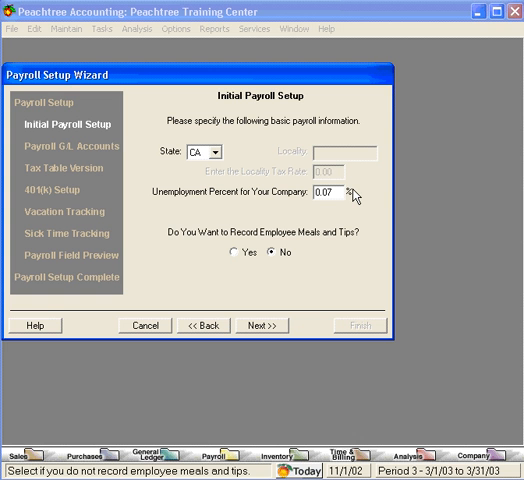
{"action": "mouse_move", "coordinate": [275, 265]}
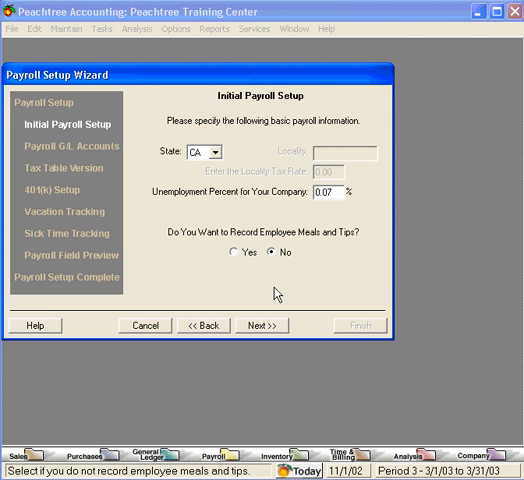
Step: Review payroll G/L accounts: gross pay 77500, tax liability 23400, tax expense 72000
{"action": "left_click", "coordinate": [264, 325]}
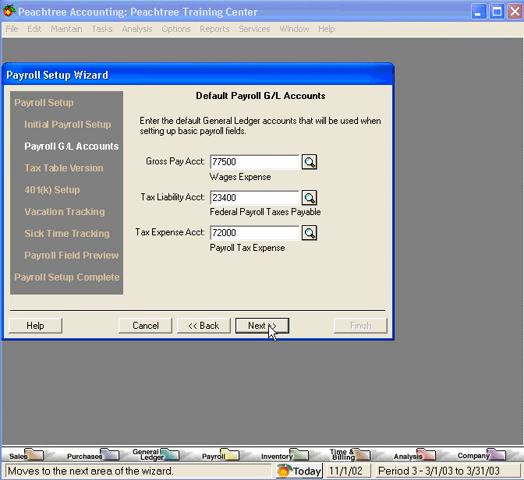
{"action": "mouse_move", "coordinate": [165, 145]}
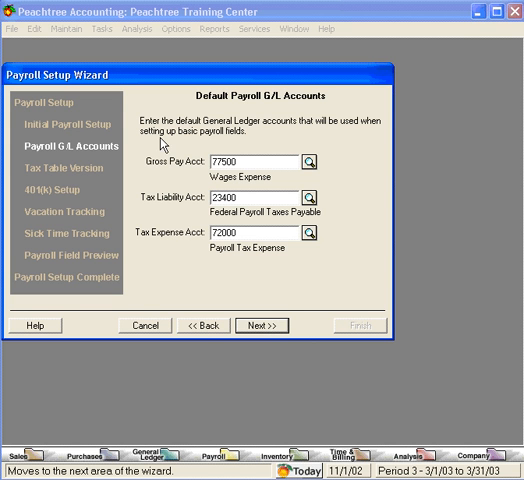
{"action": "mouse_move", "coordinate": [173, 182]}
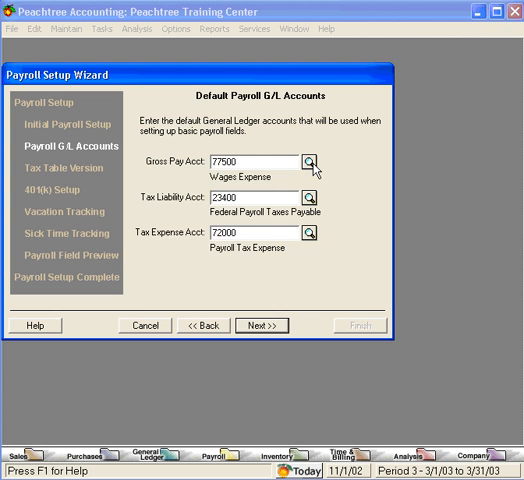
{"action": "left_click", "coordinate": [311, 162]}
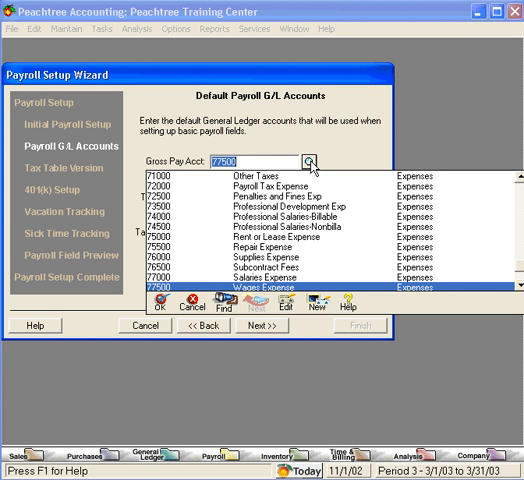
{"action": "mouse_move", "coordinate": [305, 293]}
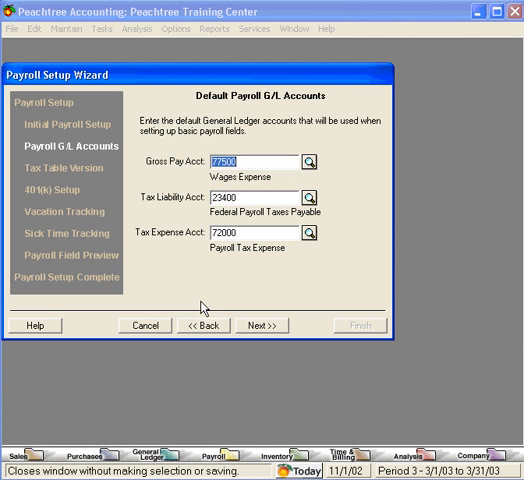
{"action": "mouse_move", "coordinate": [184, 207]}
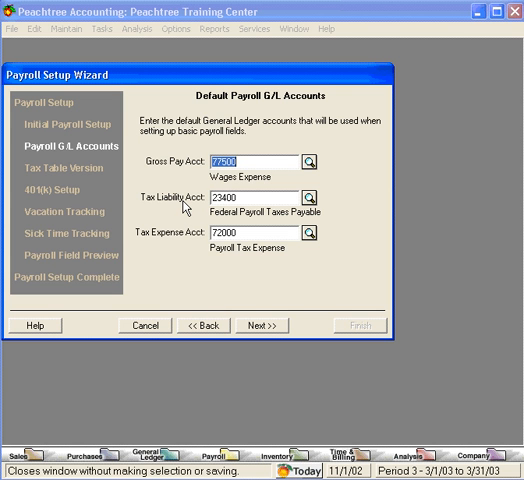
{"action": "left_click", "coordinate": [316, 197]}
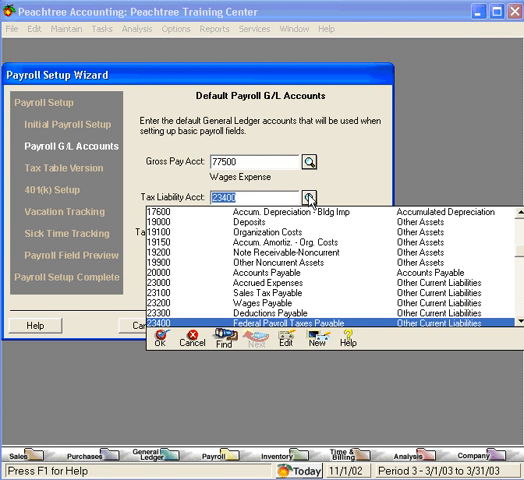
{"action": "mouse_move", "coordinate": [260, 333]}
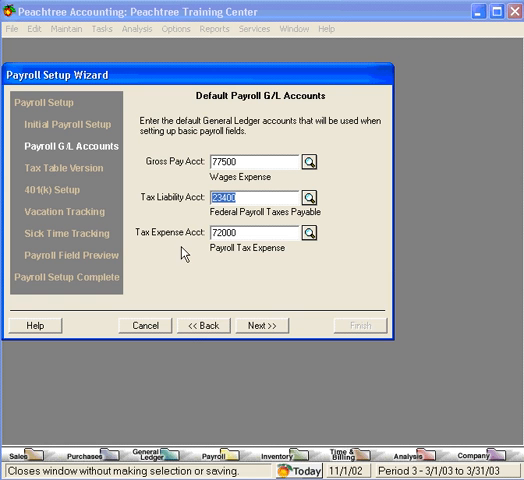
{"action": "left_click", "coordinate": [315, 234]}
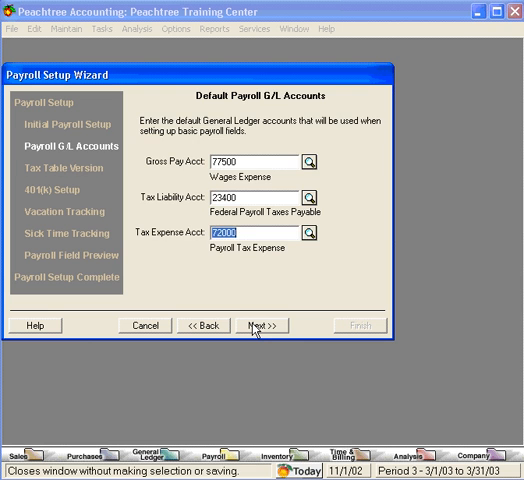
Step: Advance through the Payroll Tax Table Version page to 401(k) Setup
{"action": "left_click", "coordinate": [262, 325]}
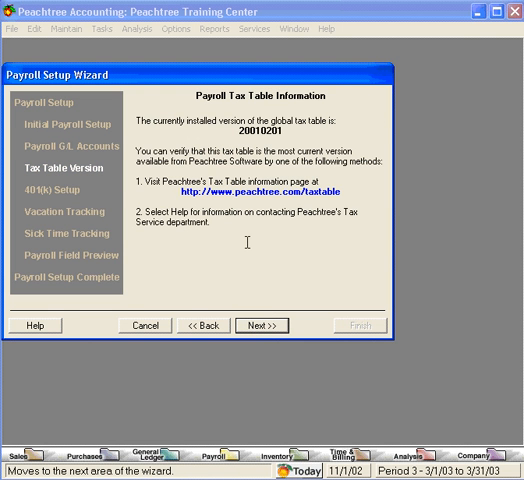
{"action": "mouse_move", "coordinate": [193, 135]}
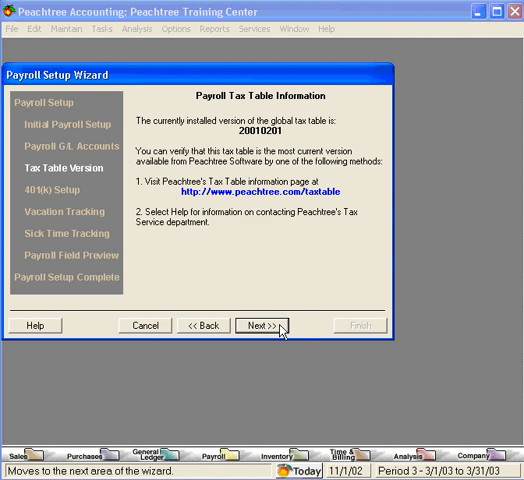
{"action": "left_click", "coordinate": [277, 325]}
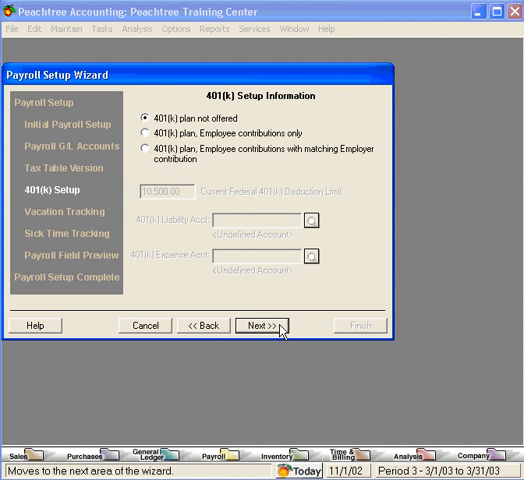
{"action": "mouse_move", "coordinate": [256, 180]}
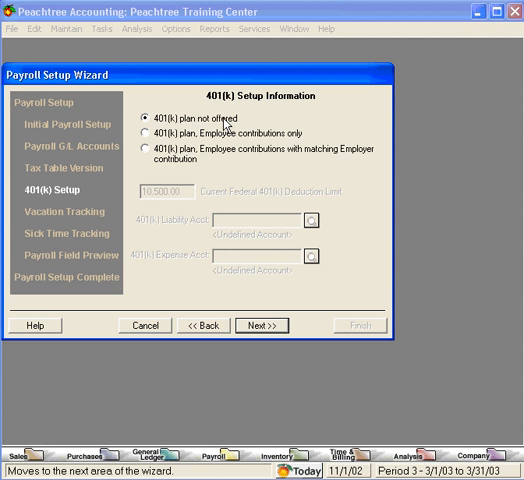
Step: Mark 401(k) plan not offered and vacation time not tracked
{"action": "left_click", "coordinate": [262, 325]}
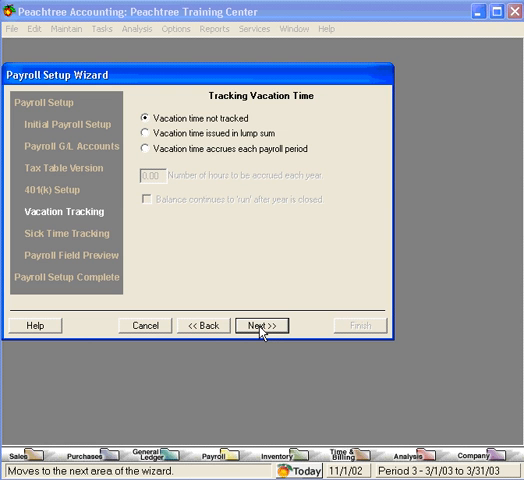
{"action": "left_click", "coordinate": [259, 325]}
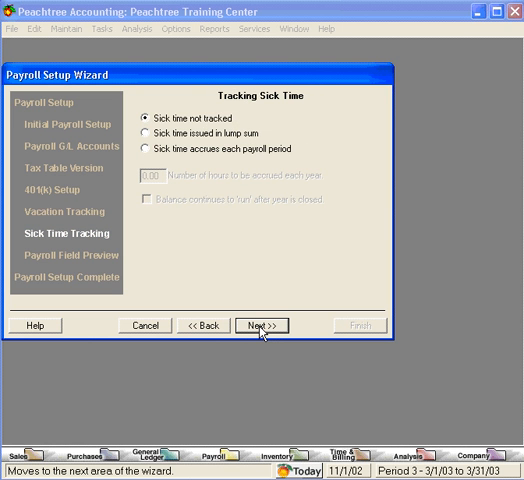
Step: Leave sick time untracked and preview the employee and employer payroll fields
{"action": "left_click", "coordinate": [261, 325]}
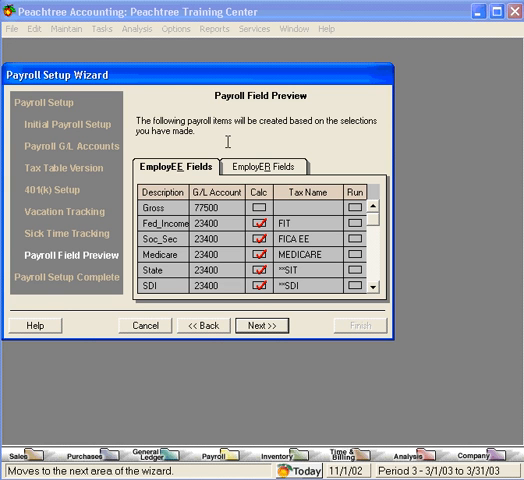
{"action": "mouse_move", "coordinate": [188, 178]}
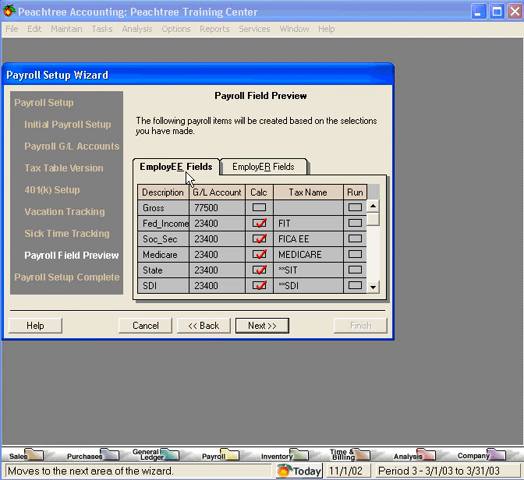
{"action": "mouse_move", "coordinate": [225, 172]}
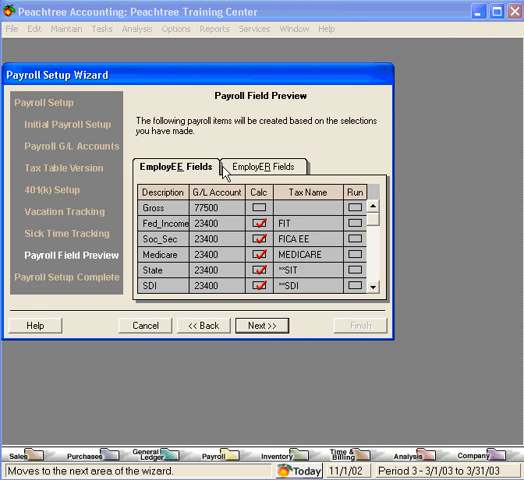
{"action": "left_click", "coordinate": [274, 163]}
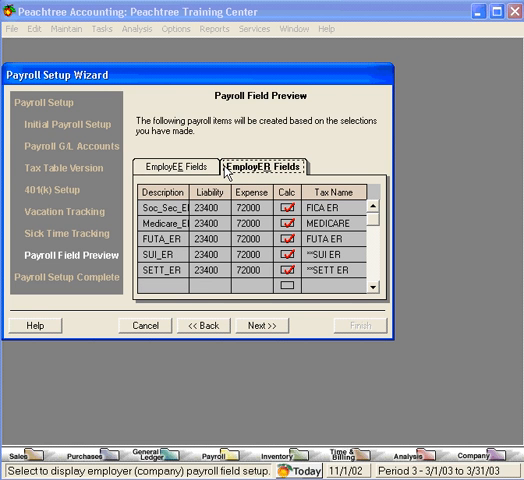
{"action": "left_click", "coordinate": [190, 166]}
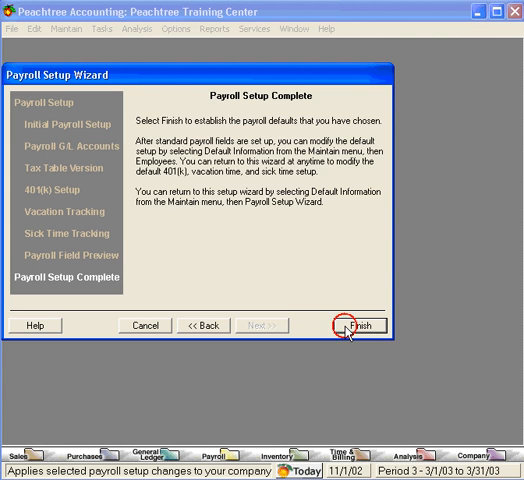
Step: Finish the Payroll Setup Wizard to establish the payroll defaults
{"action": "left_click", "coordinate": [360, 325]}
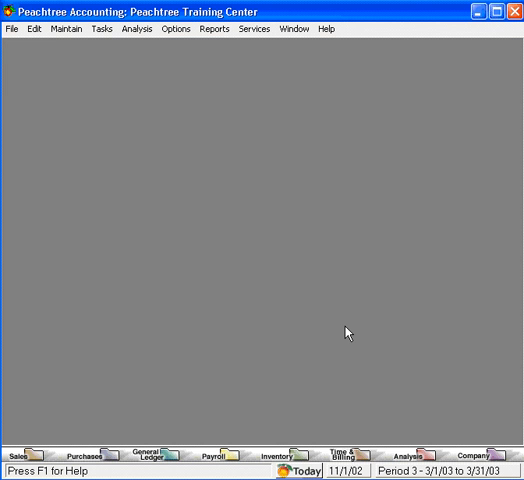
{"action": "mouse_move", "coordinate": [247, 260]}
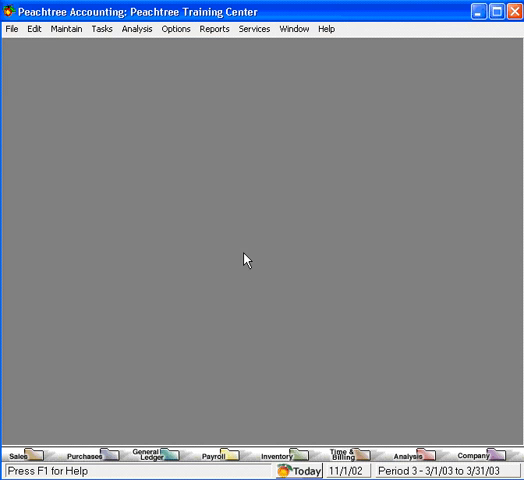